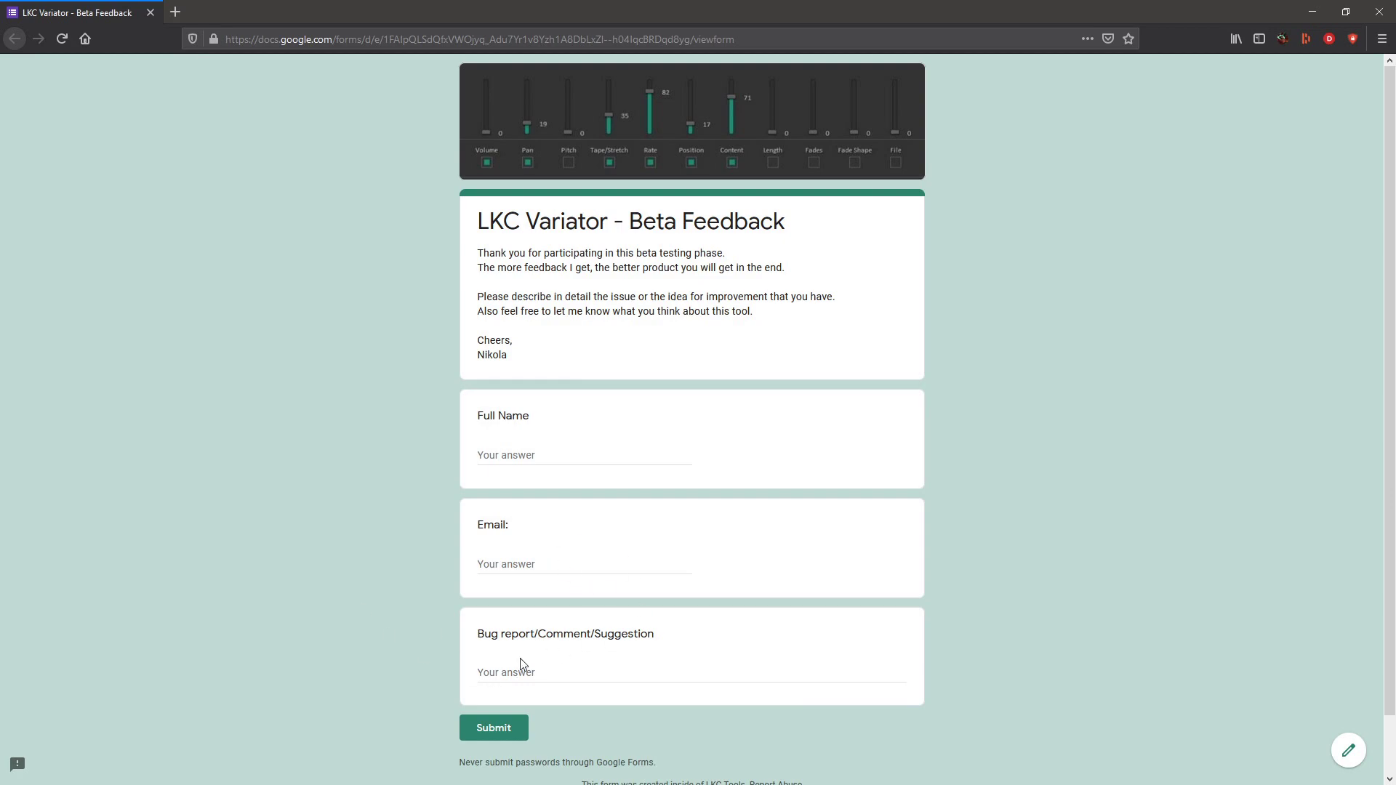
Bring the REAPER project back into focus with the Variator (BETA) panel docked beside the varied sample tracks
{"action": "left_click", "coordinate": [579, 672]}
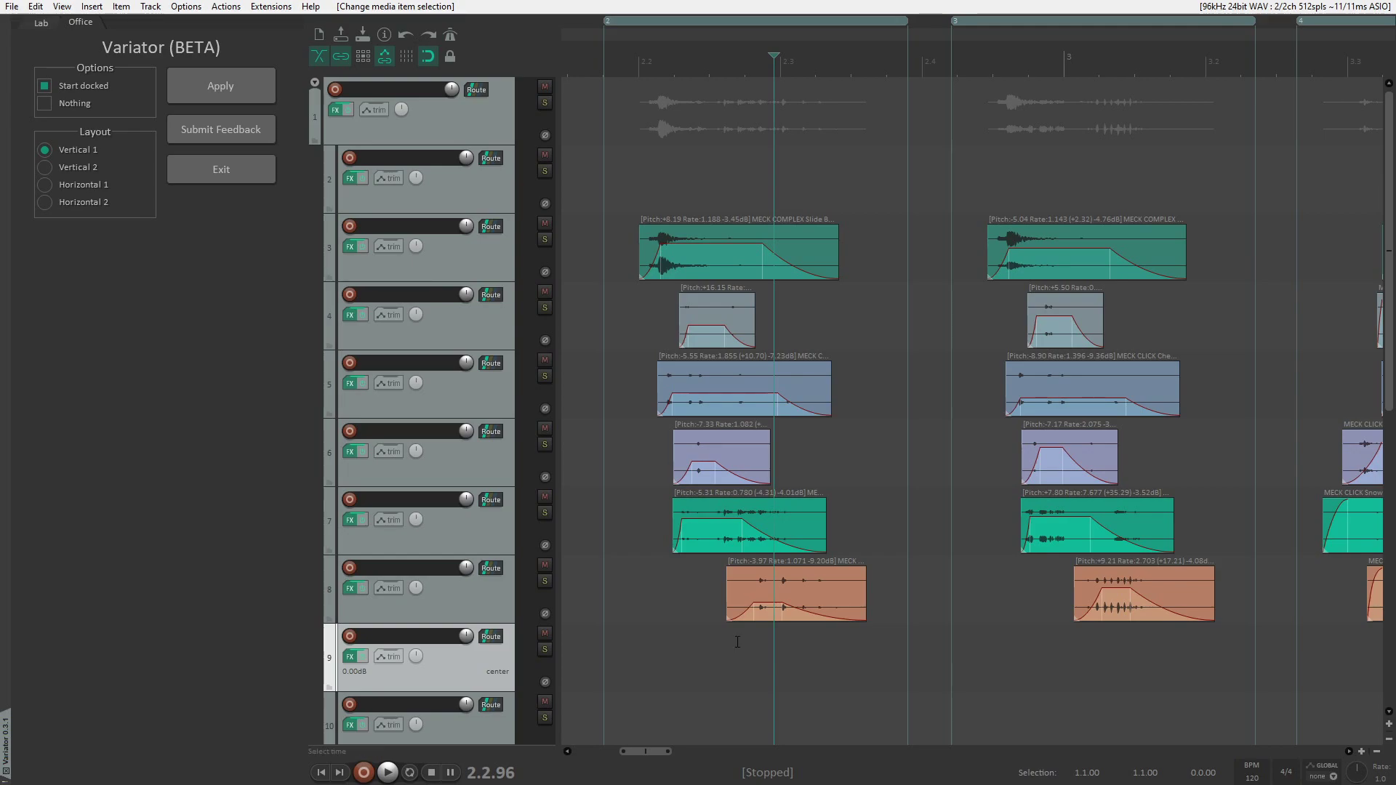
{"action": "mouse_move", "coordinate": [711, 706]}
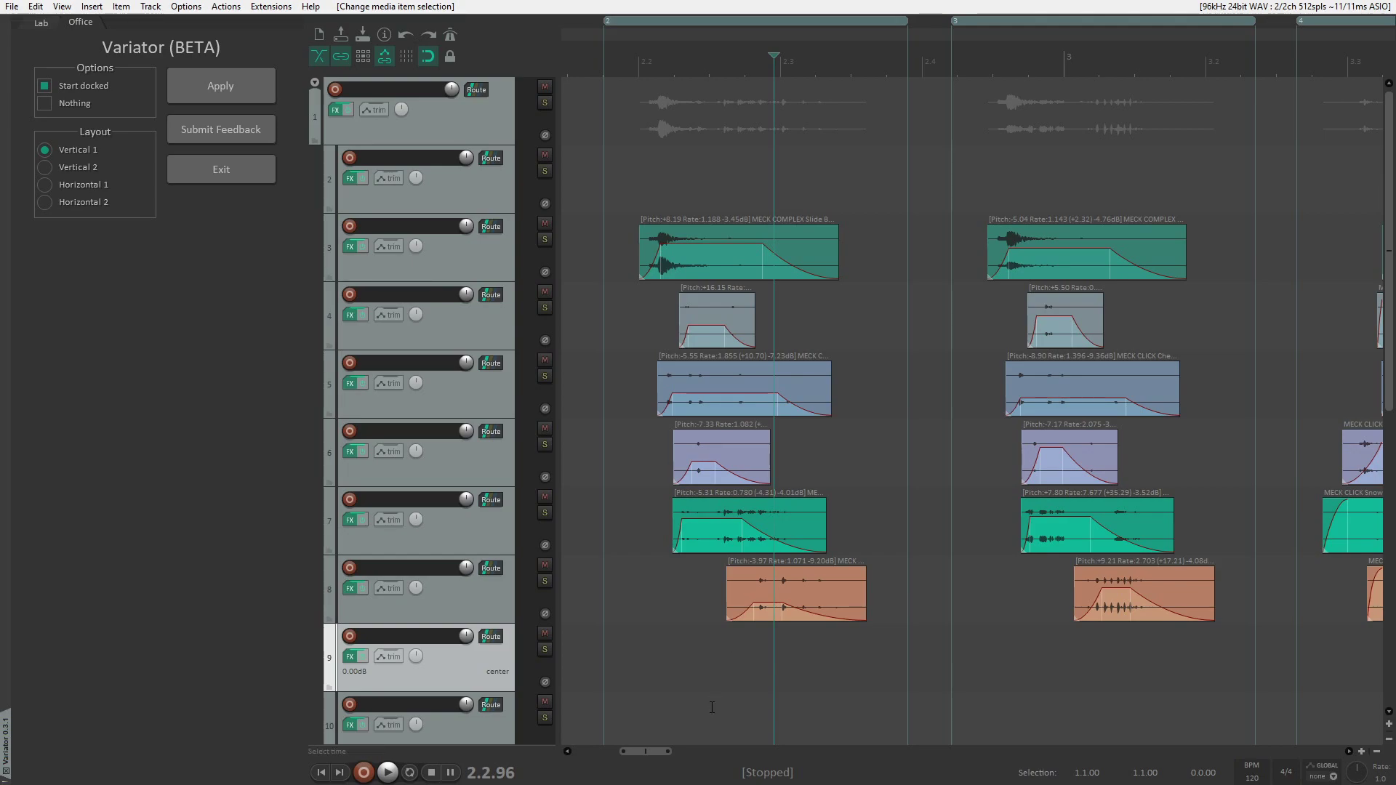